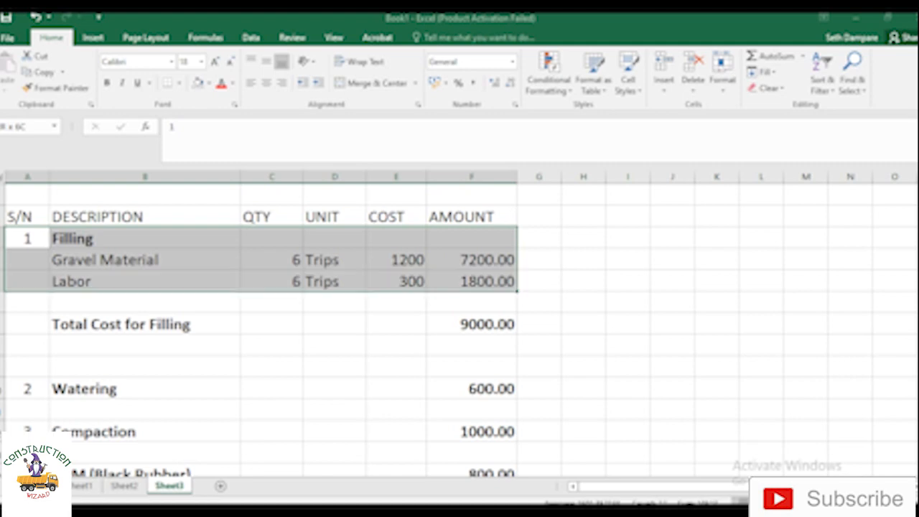
click(104, 258)
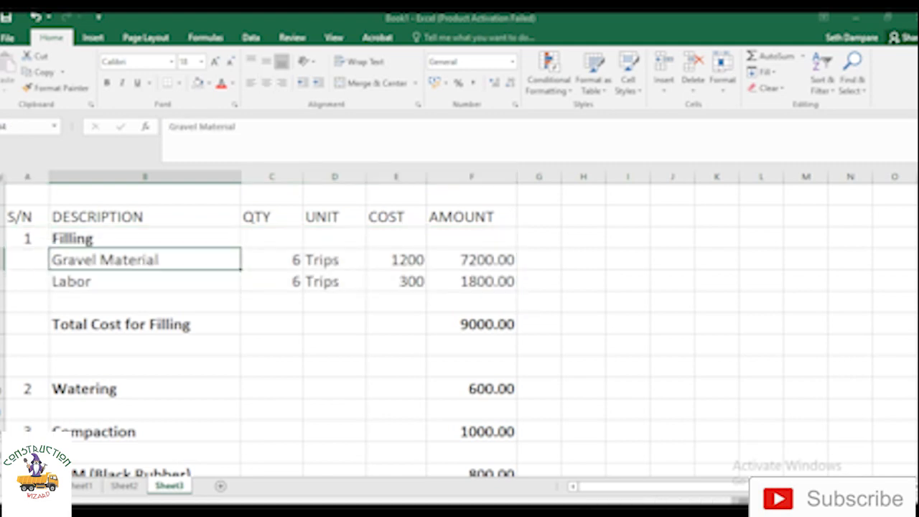
drag(143, 259, 470, 258)
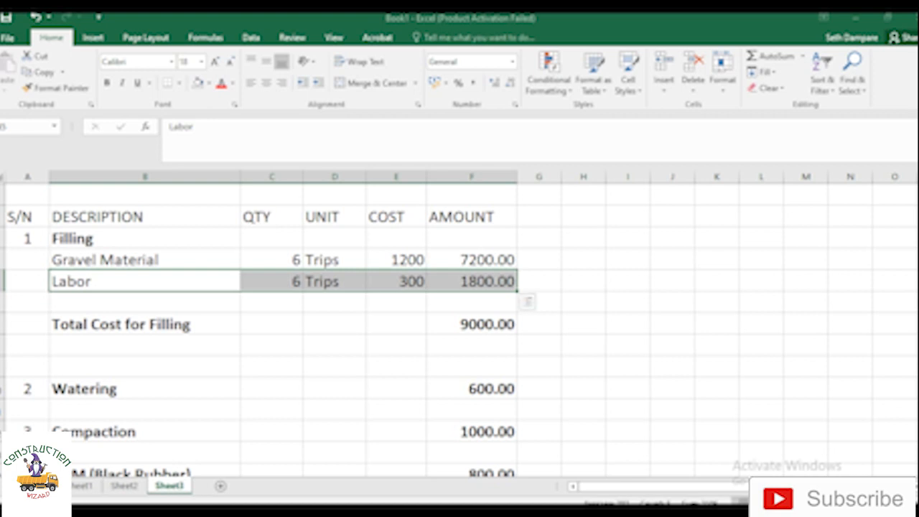
scroll(down, 3)
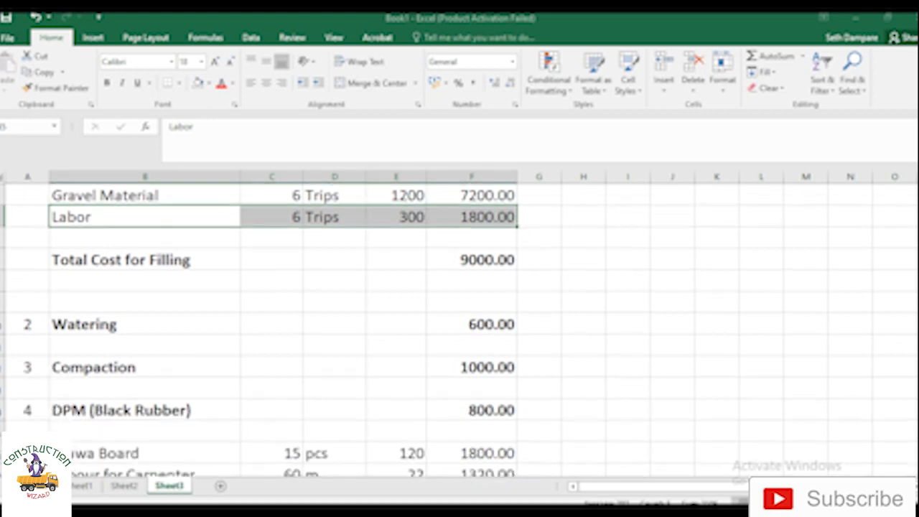
scroll(up, 3)
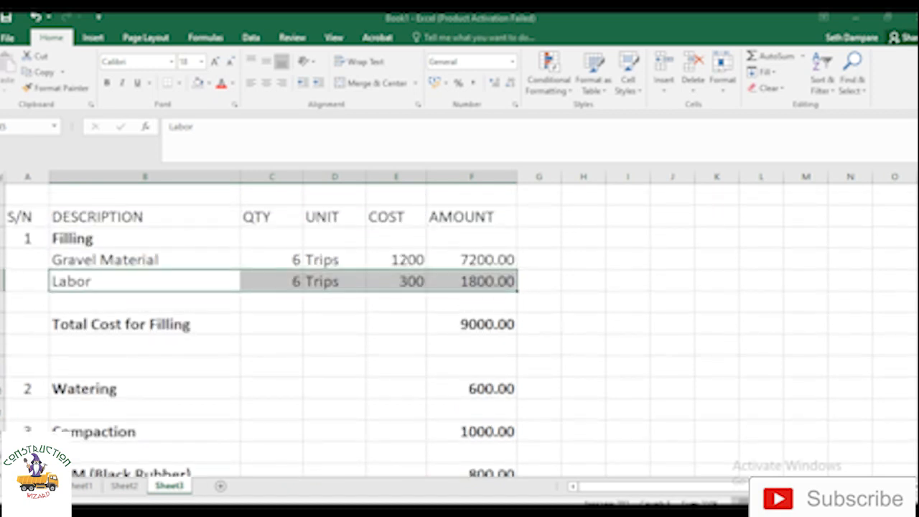
click(471, 324)
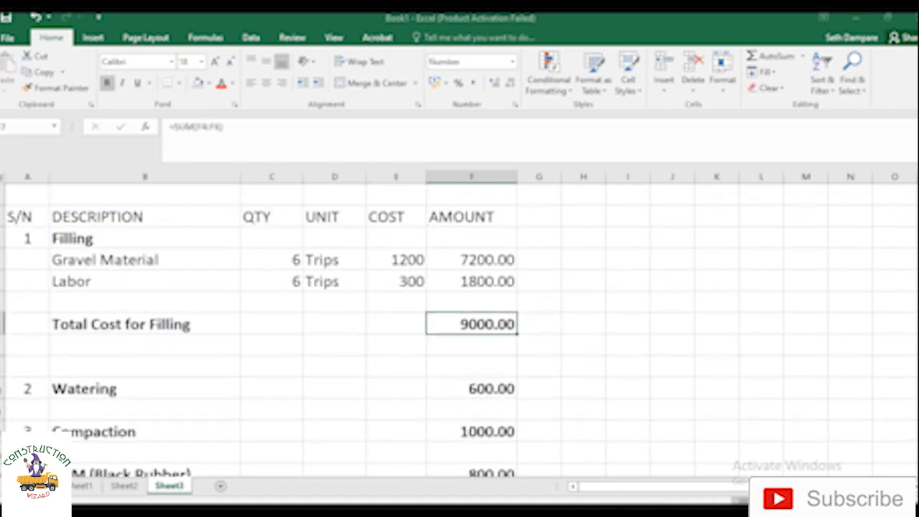
scroll(down, 3)
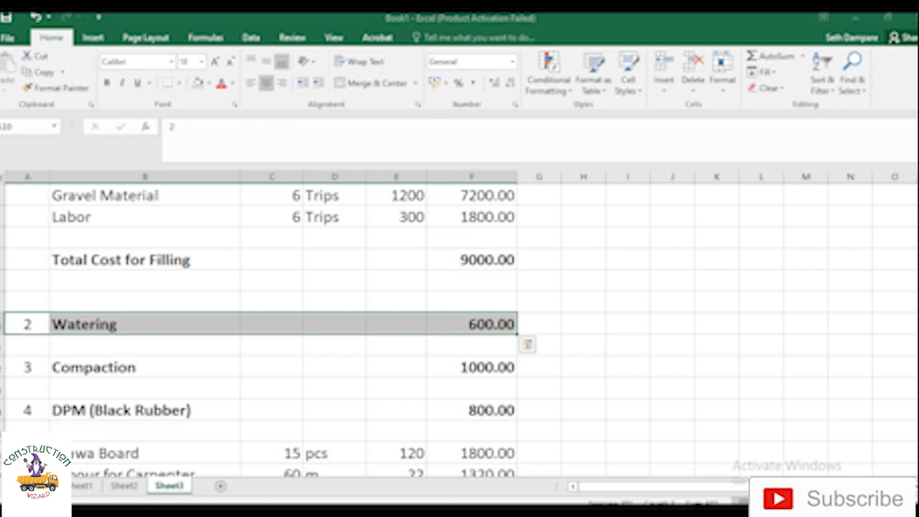
scroll(down, 3)
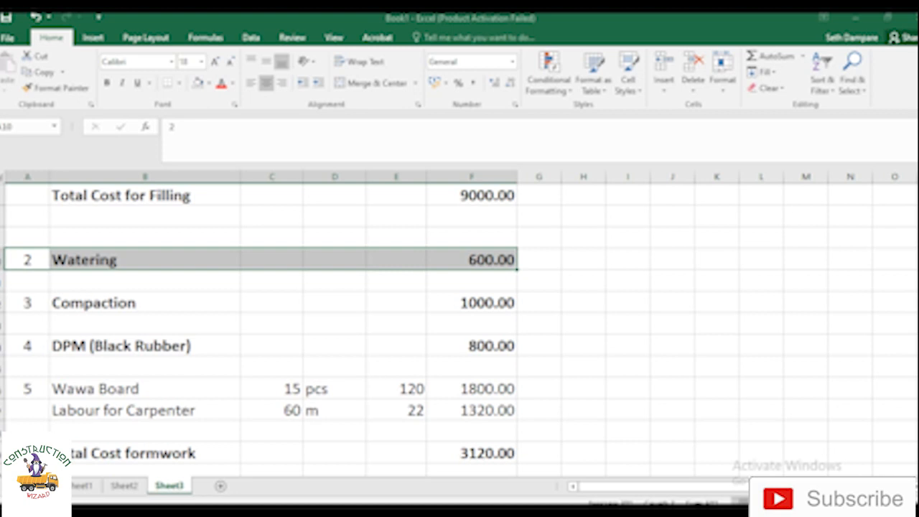
click(94, 303)
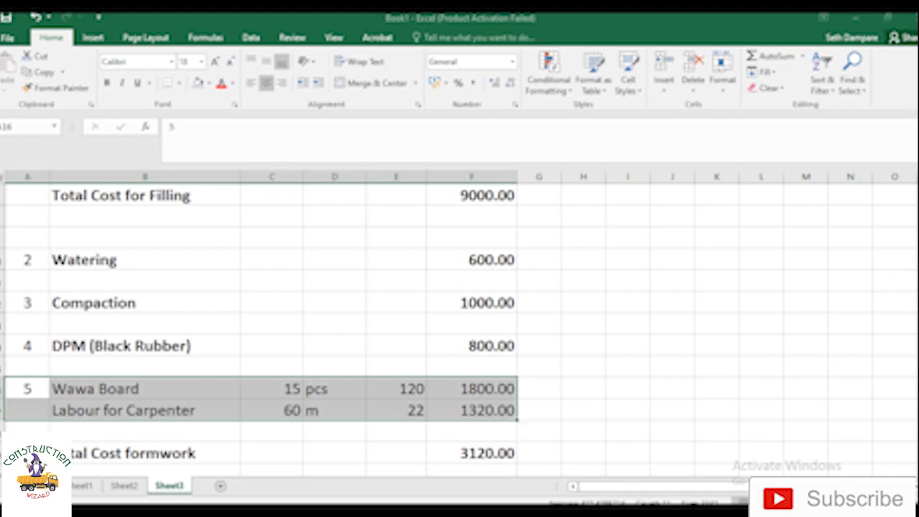
click(271, 389)
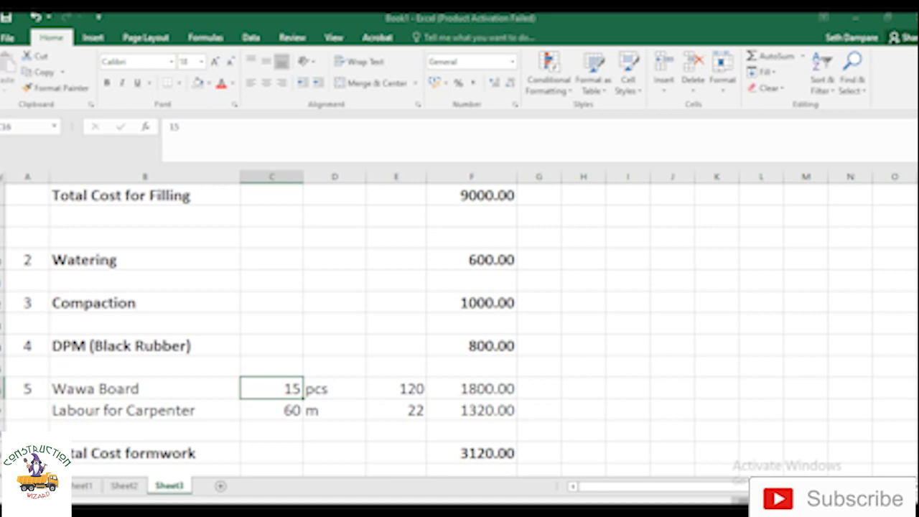
drag(271, 388, 471, 388)
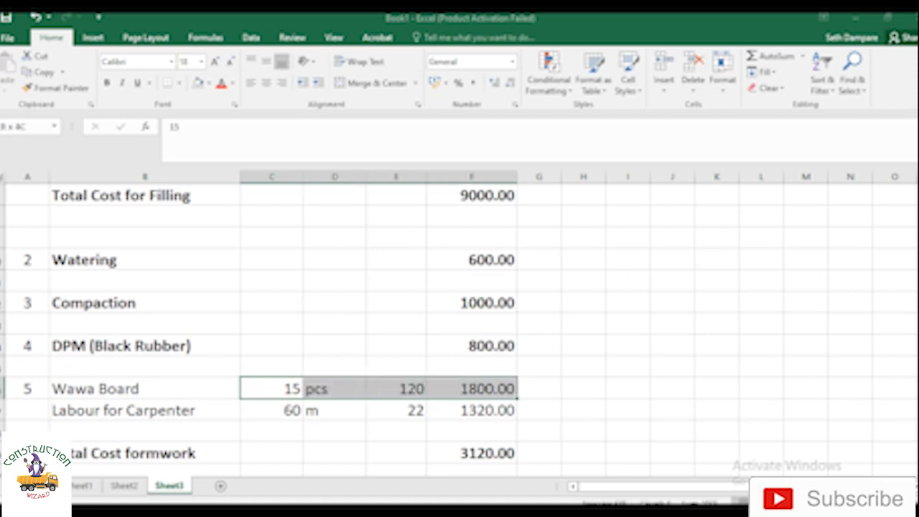
click(122, 410)
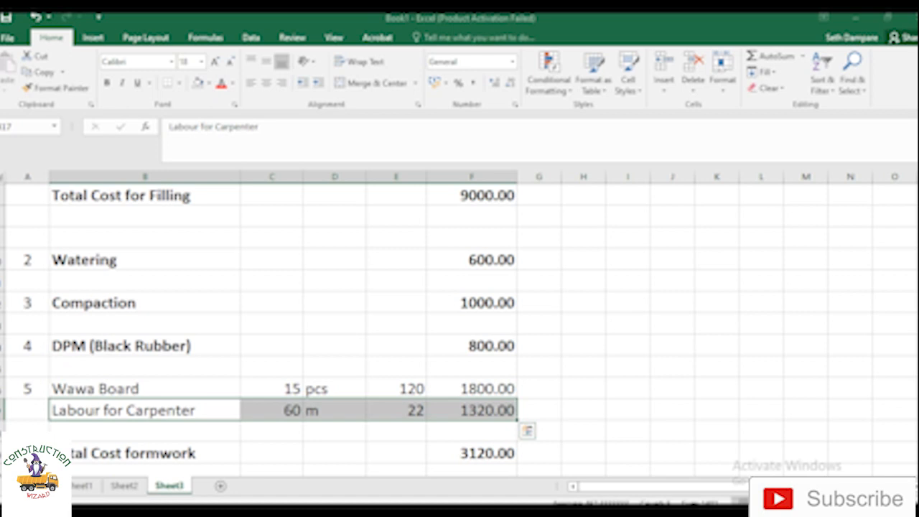
scroll(down, 3)
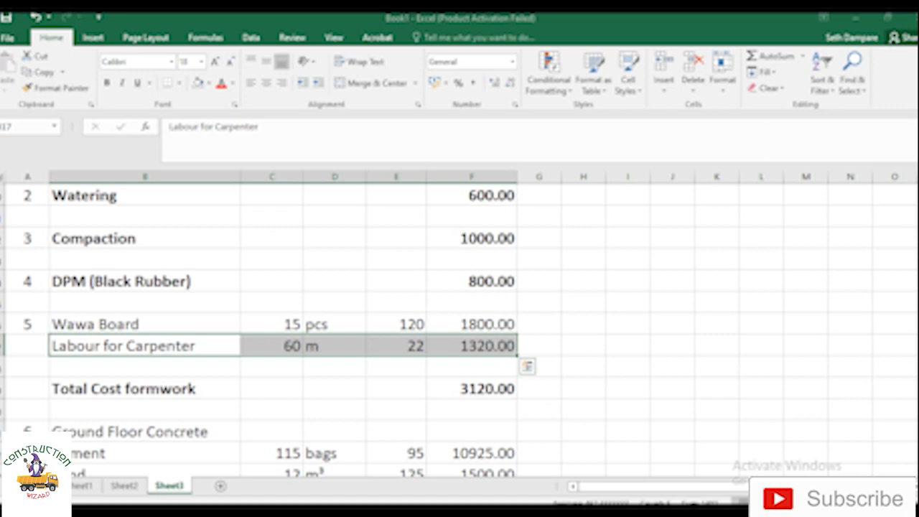
click(143, 389)
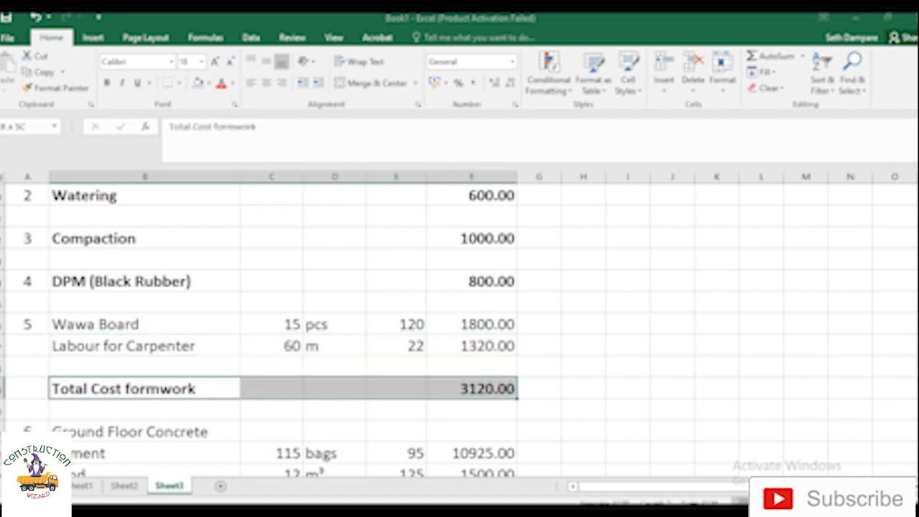
scroll(down, 3)
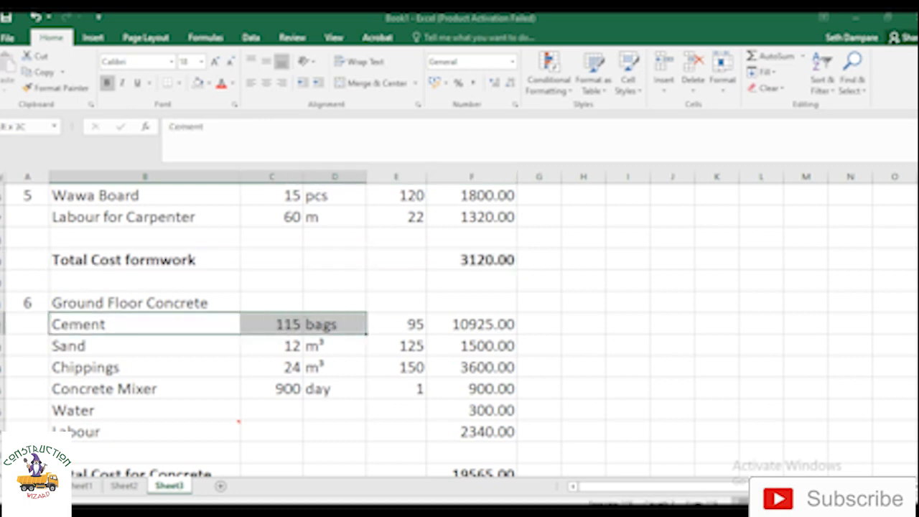
drag(304, 325, 409, 324)
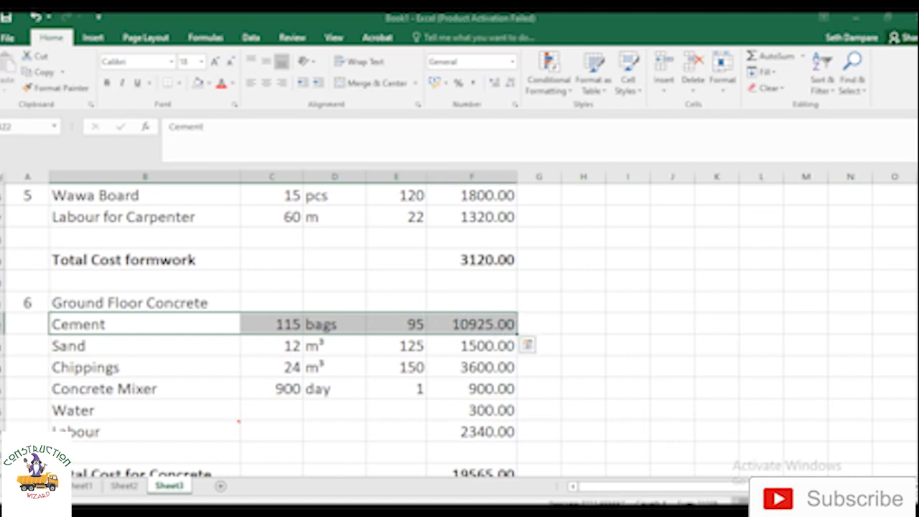
click(396, 324)
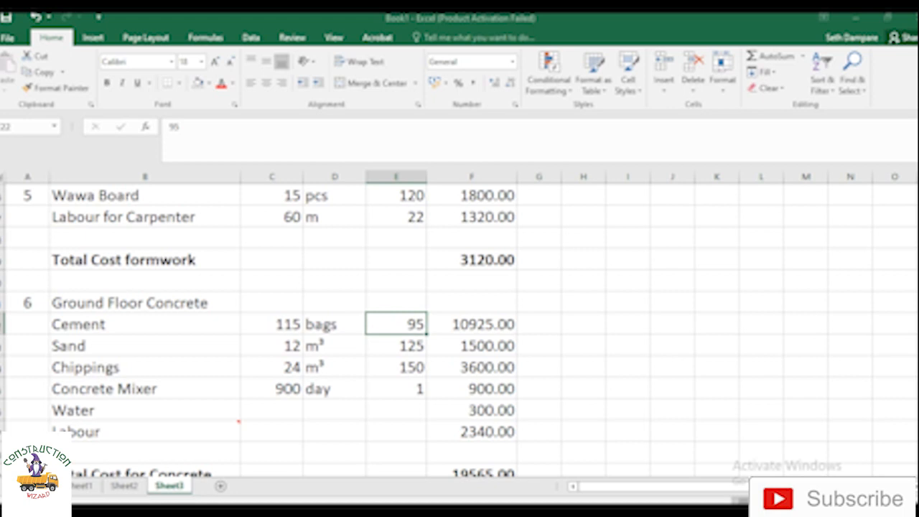
click(77, 324)
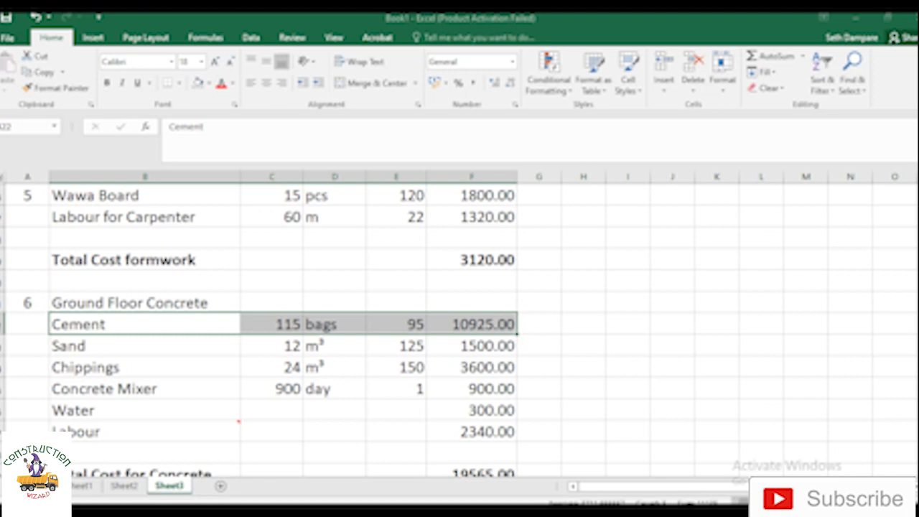
click(272, 368)
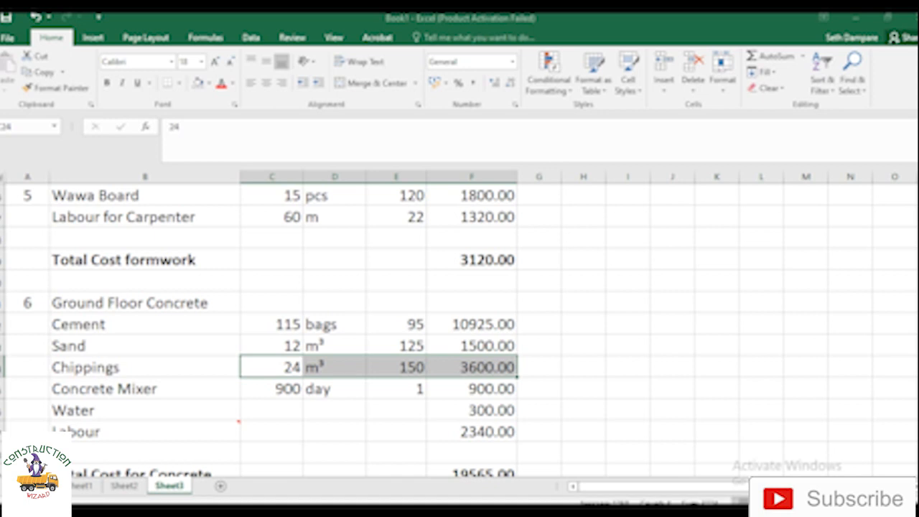
click(472, 387)
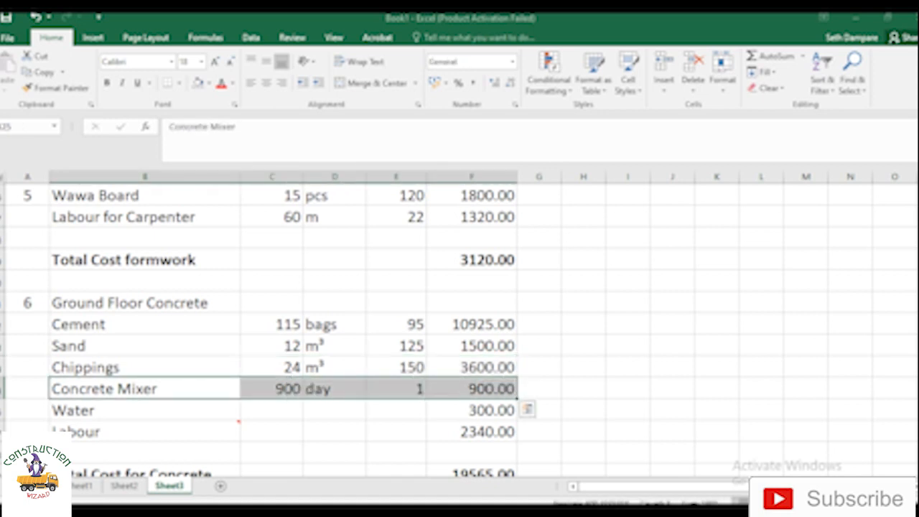
scroll(down, 3)
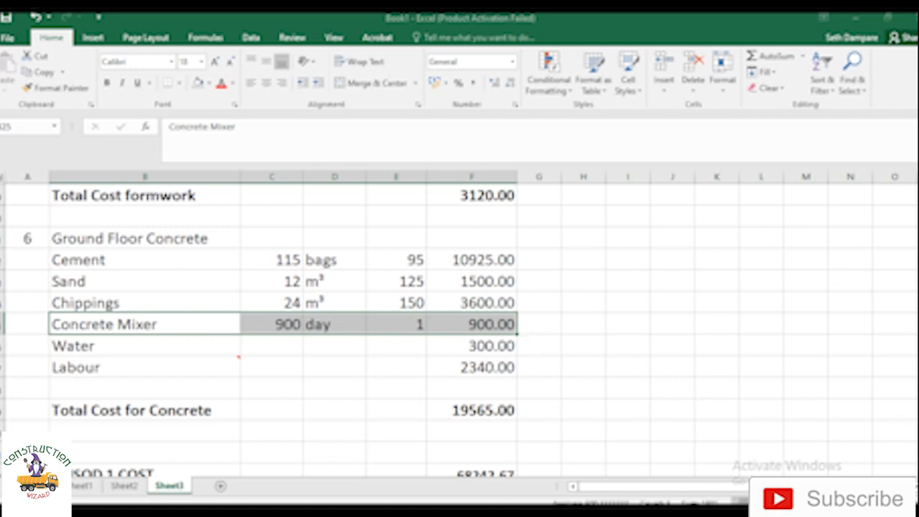
click(132, 411)
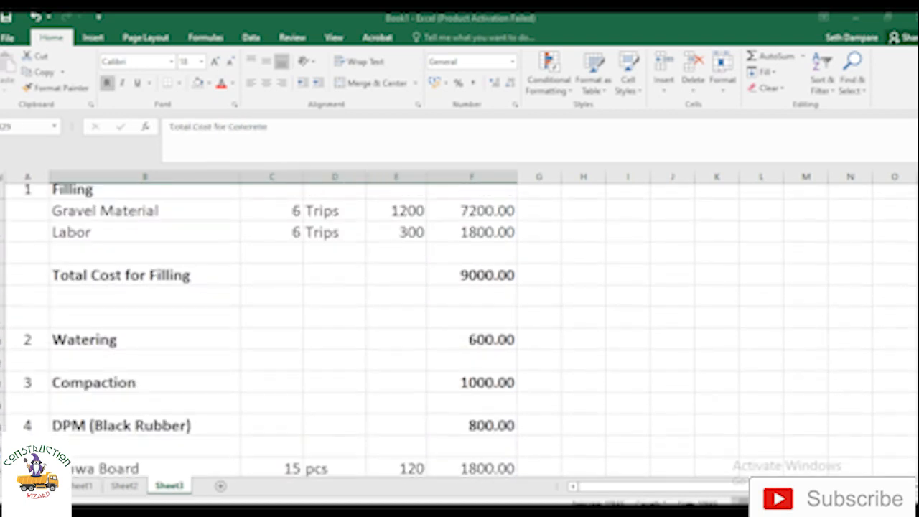
scroll(up, 3)
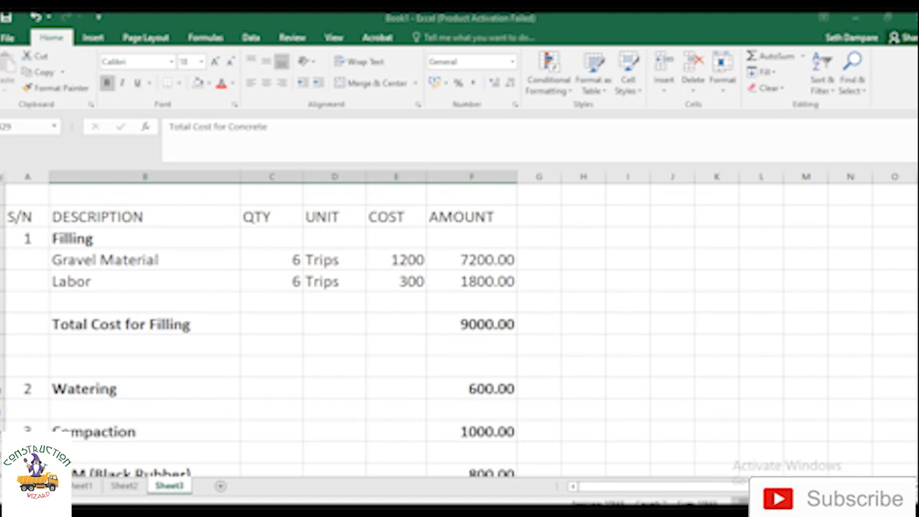
scroll(down, 3)
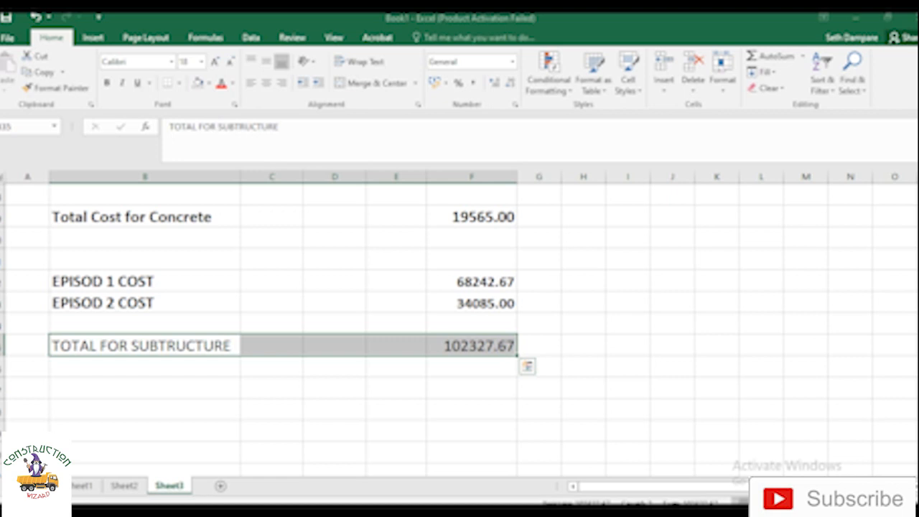
click(471, 345)
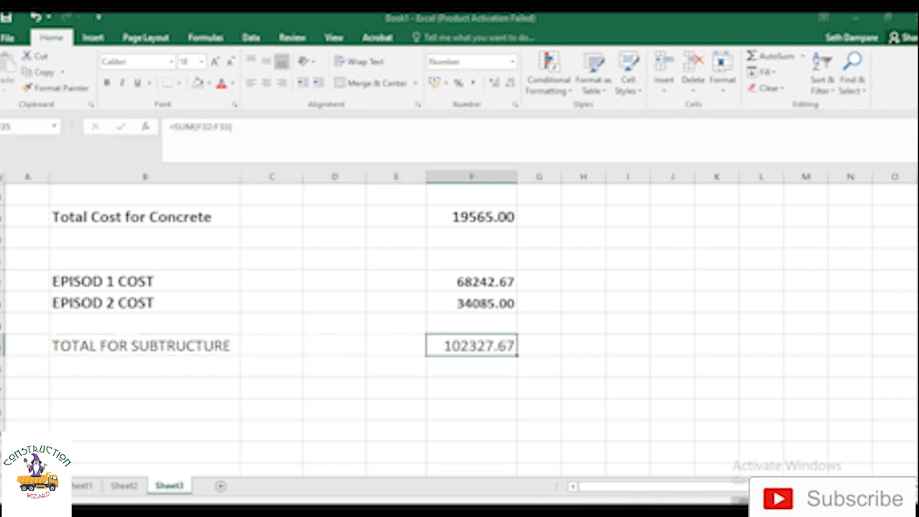